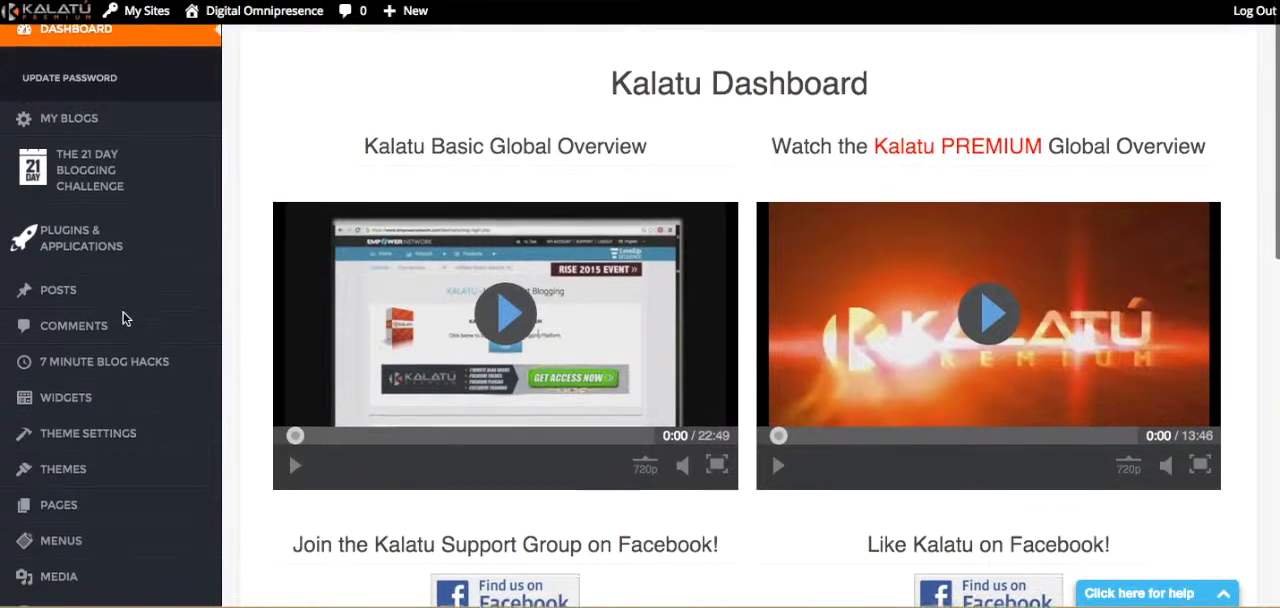
Open the All Pages list from the Pages menu in the sidebar.
scroll(down, 3)
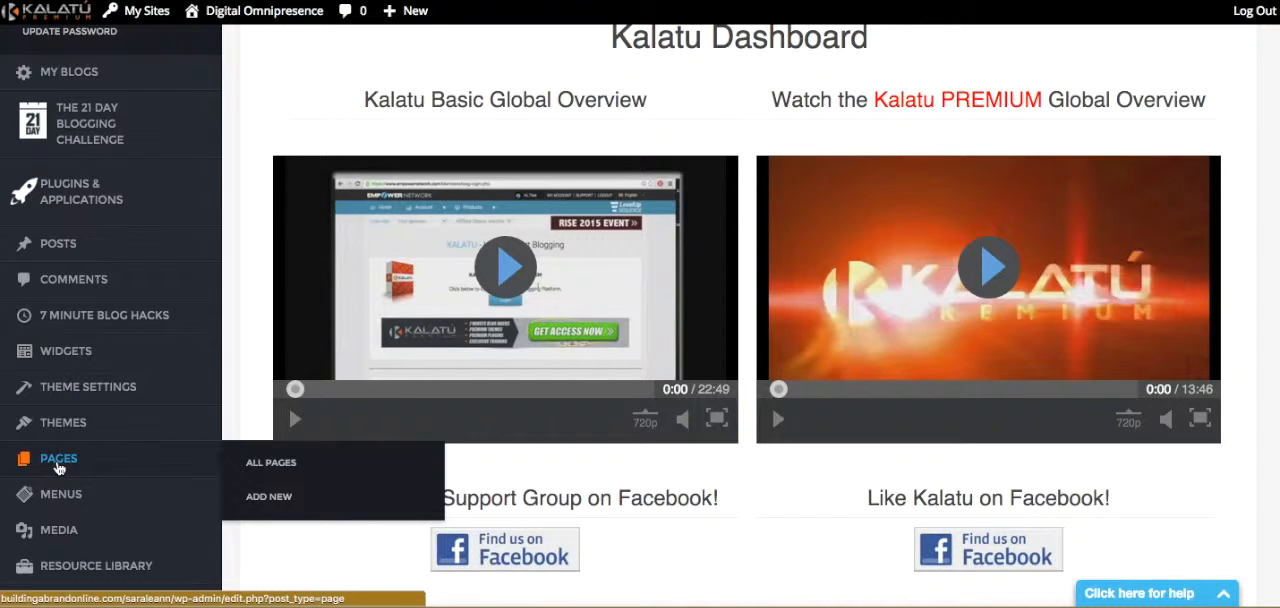
click(271, 462)
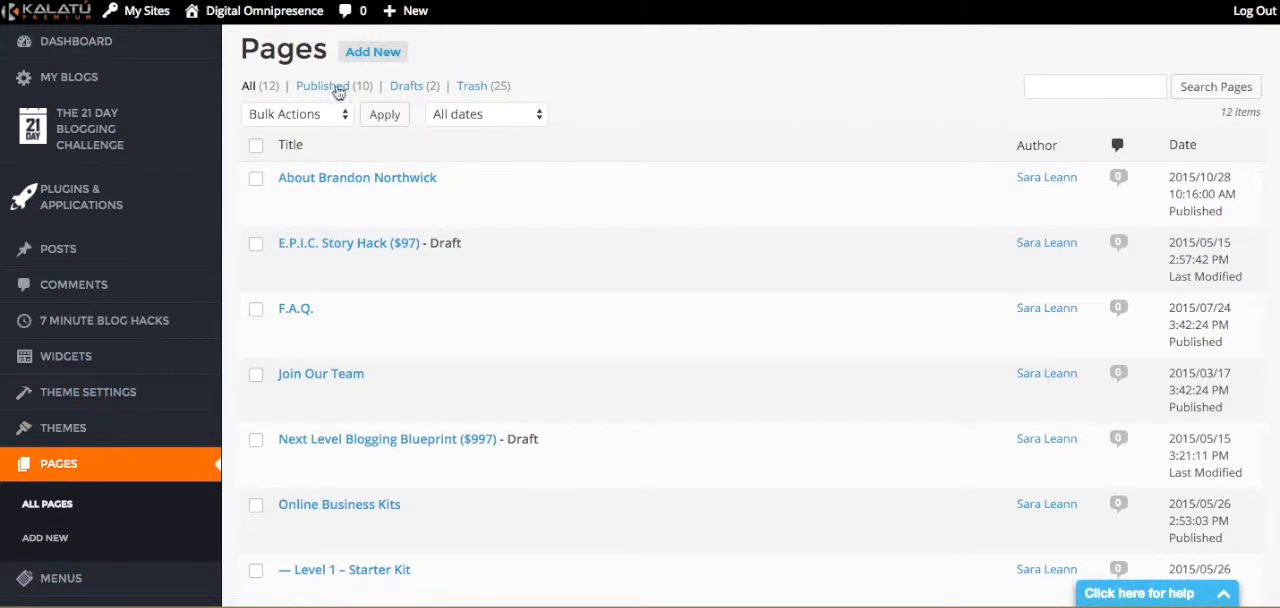
mouse_move(372, 51)
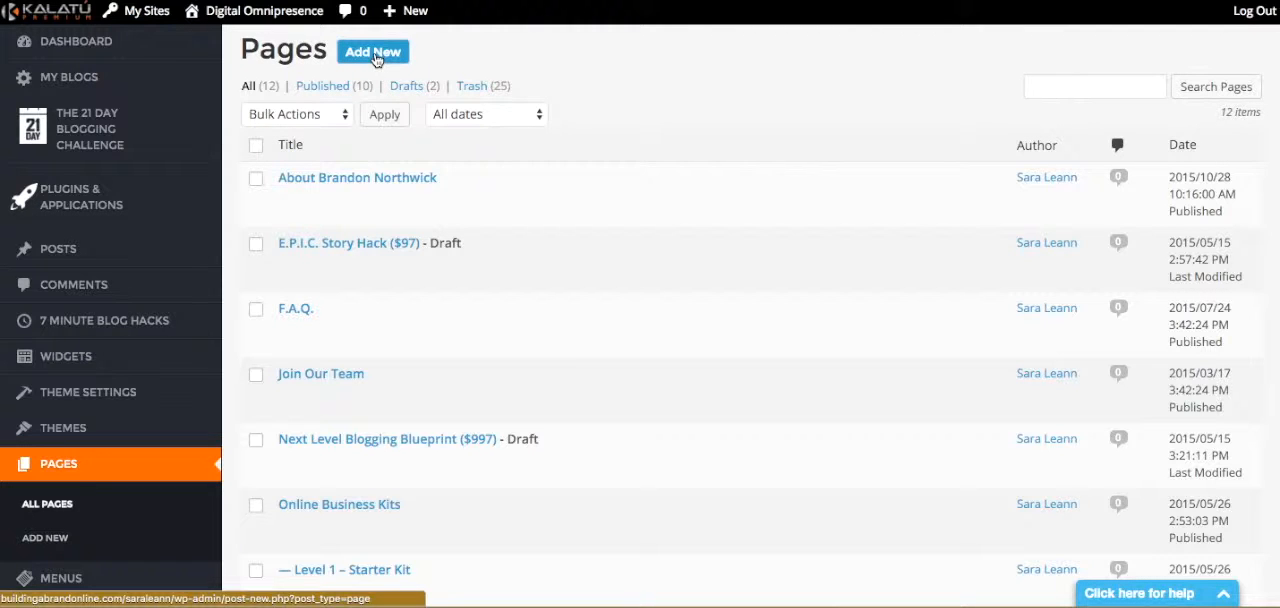
Add a new page titled 'Example Static Front Page'.
click(372, 51)
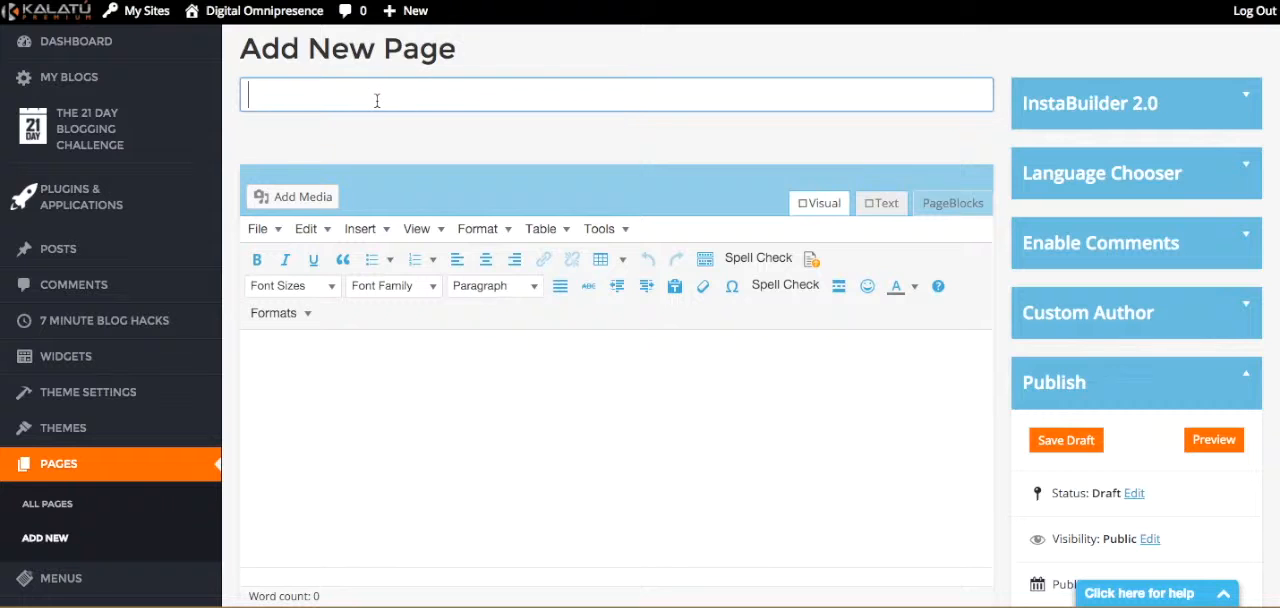
text(Example)
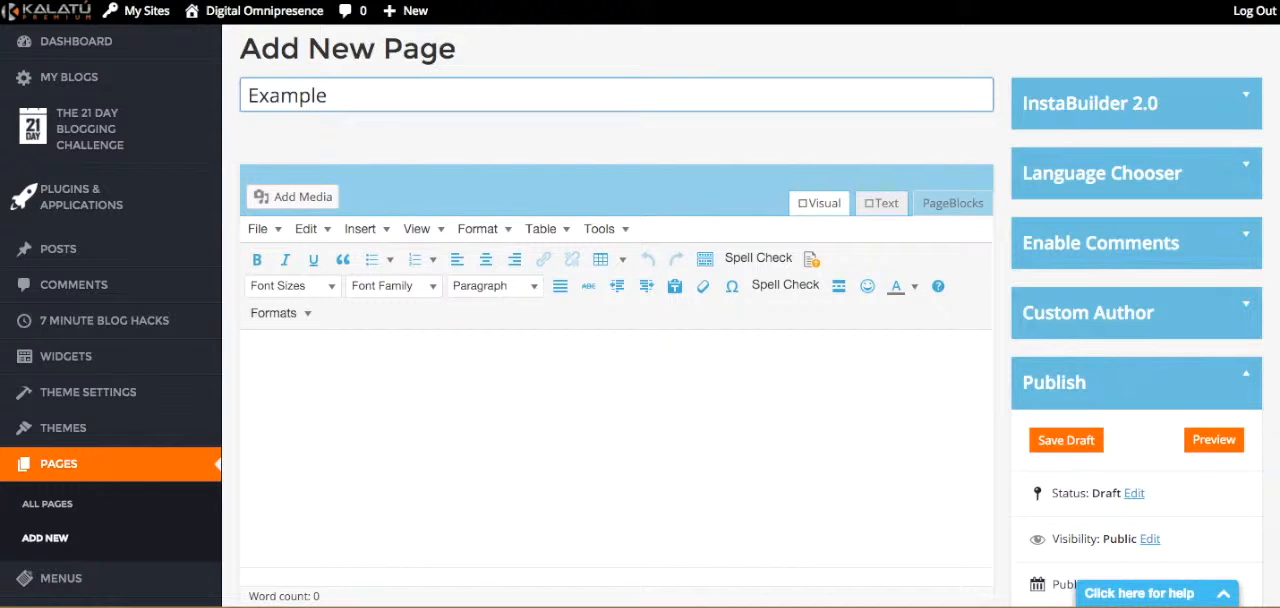
text(Static Front Page)
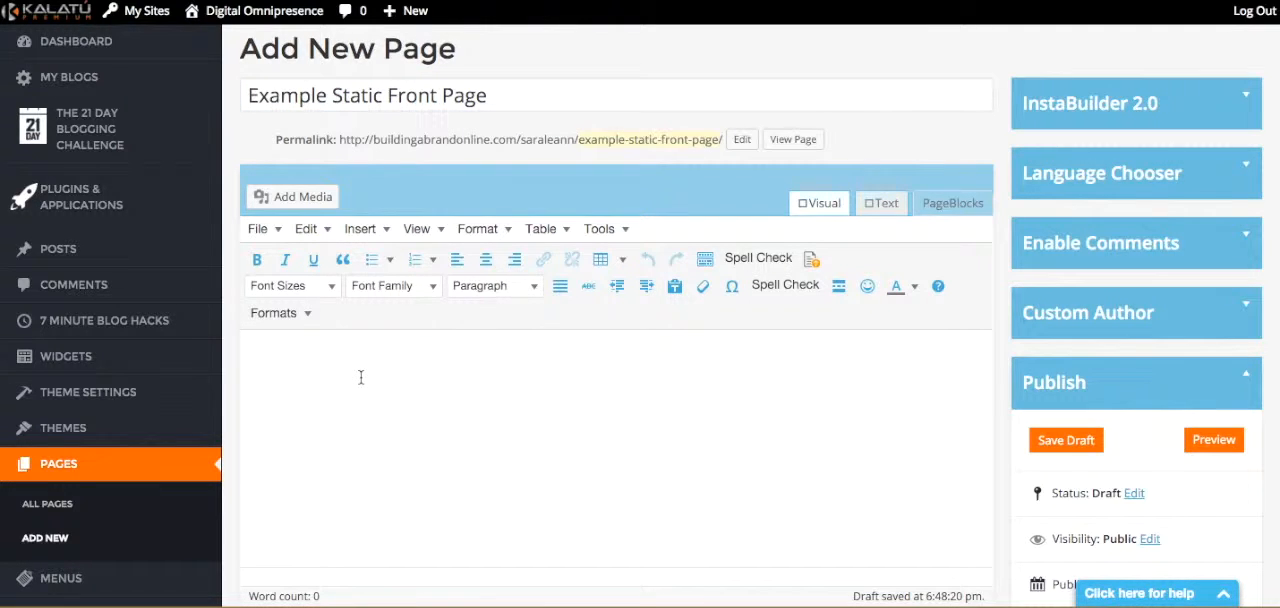
mouse_move(427, 383)
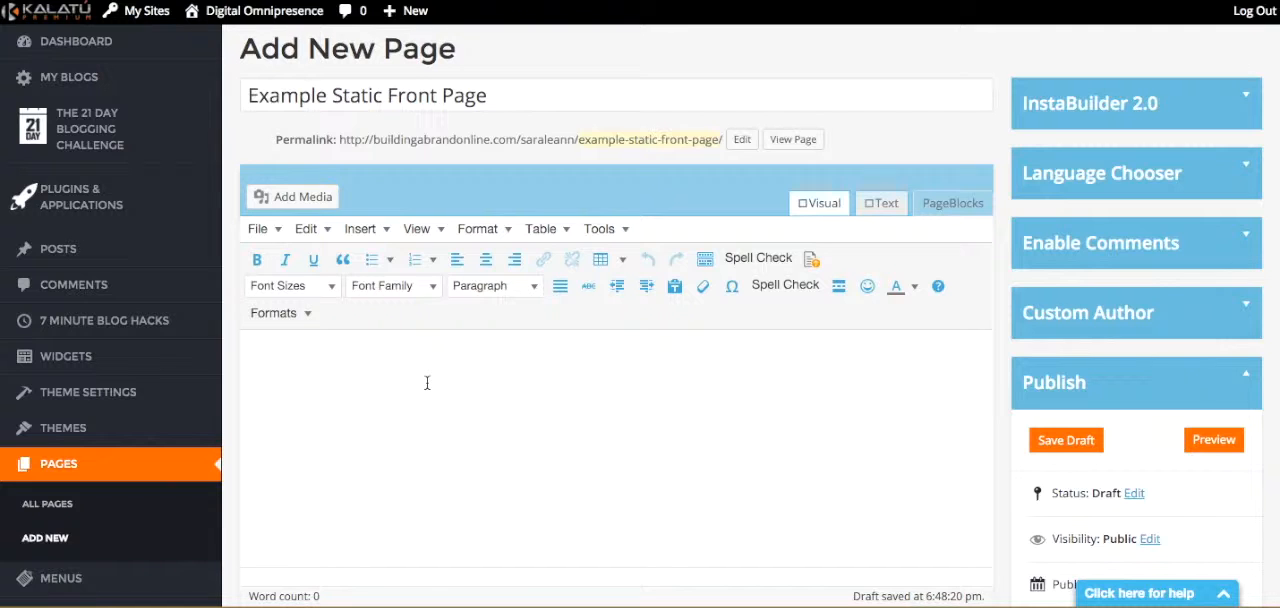
click(419, 357)
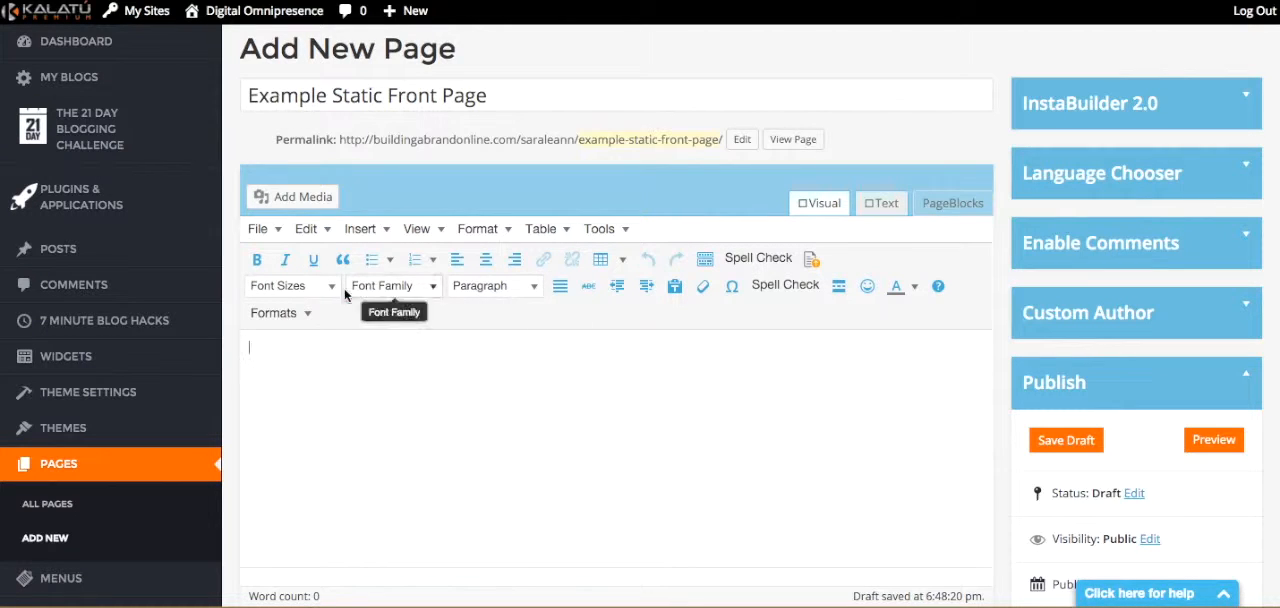
click(360, 228)
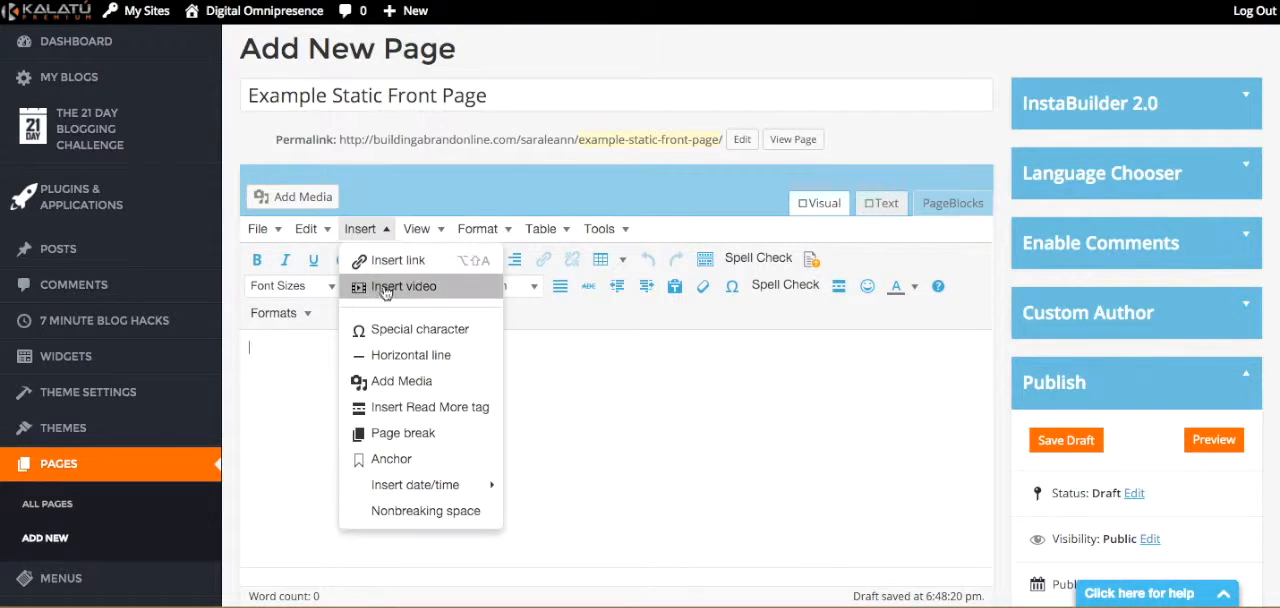
mouse_move(591, 399)
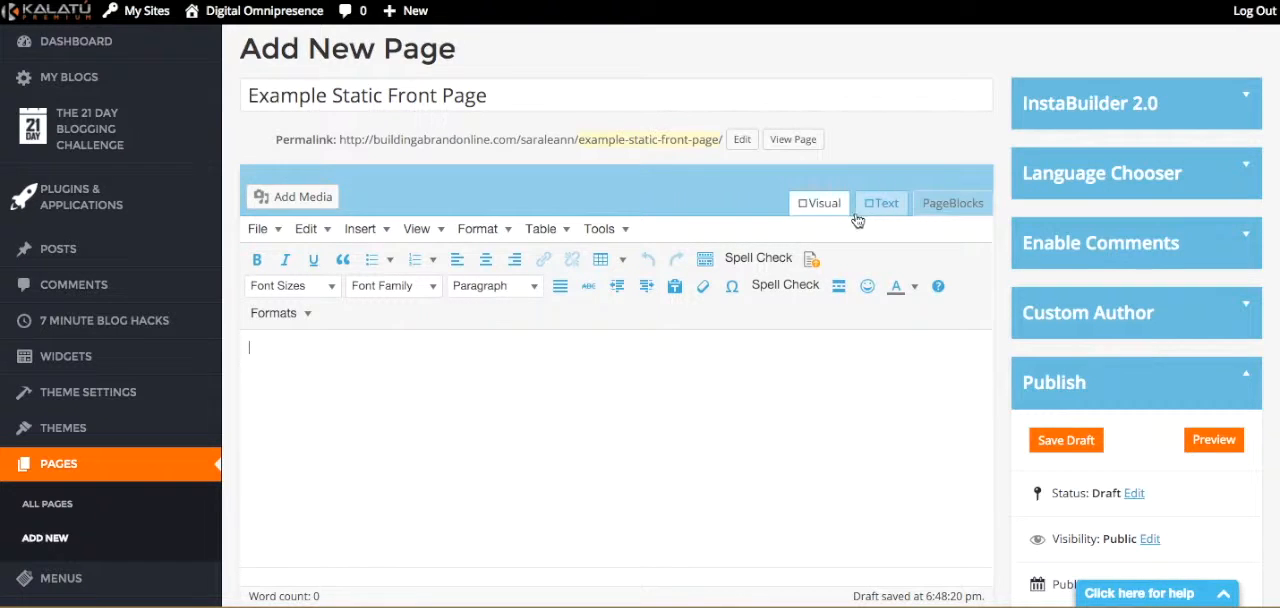
click(882, 203)
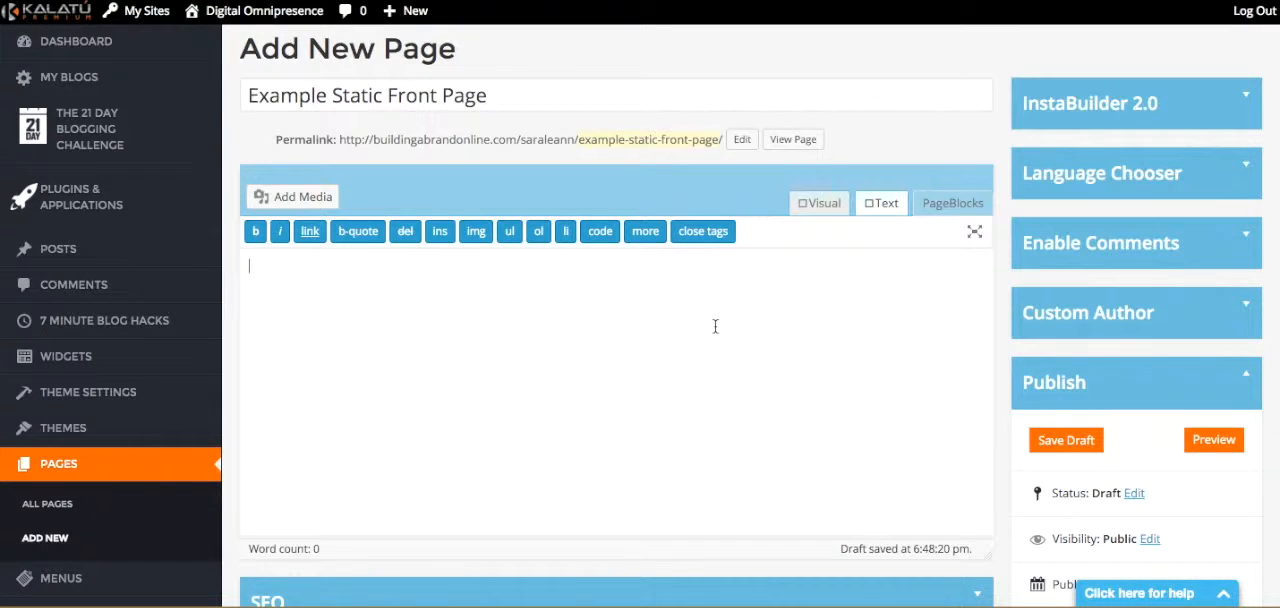
mouse_move(823, 223)
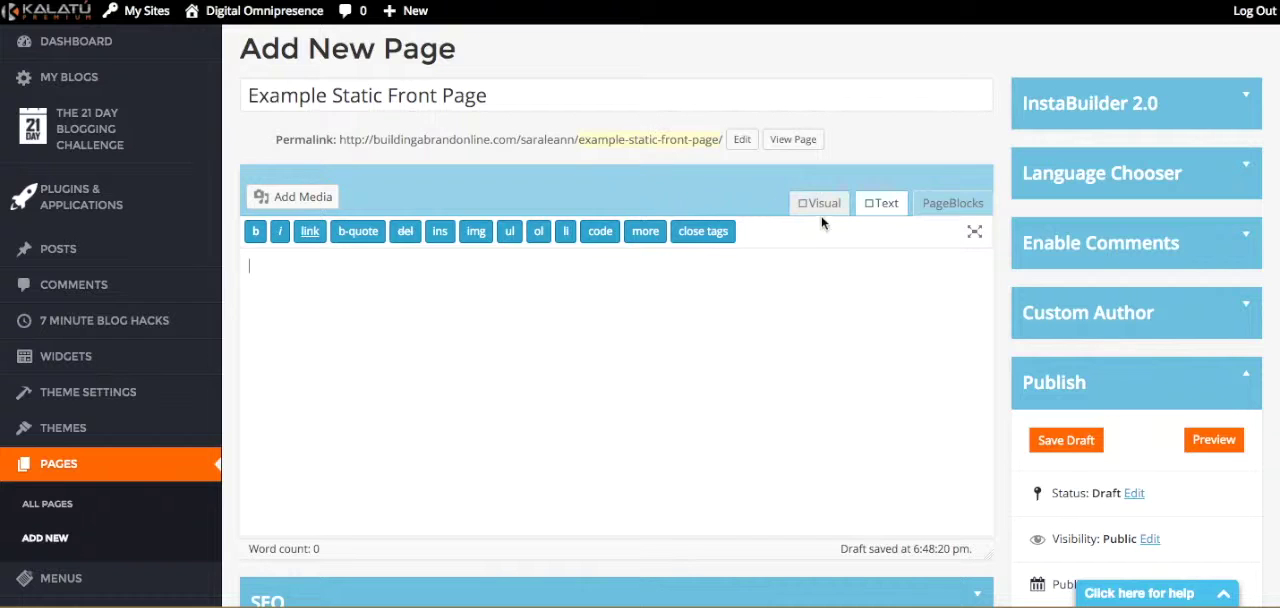
click(821, 203)
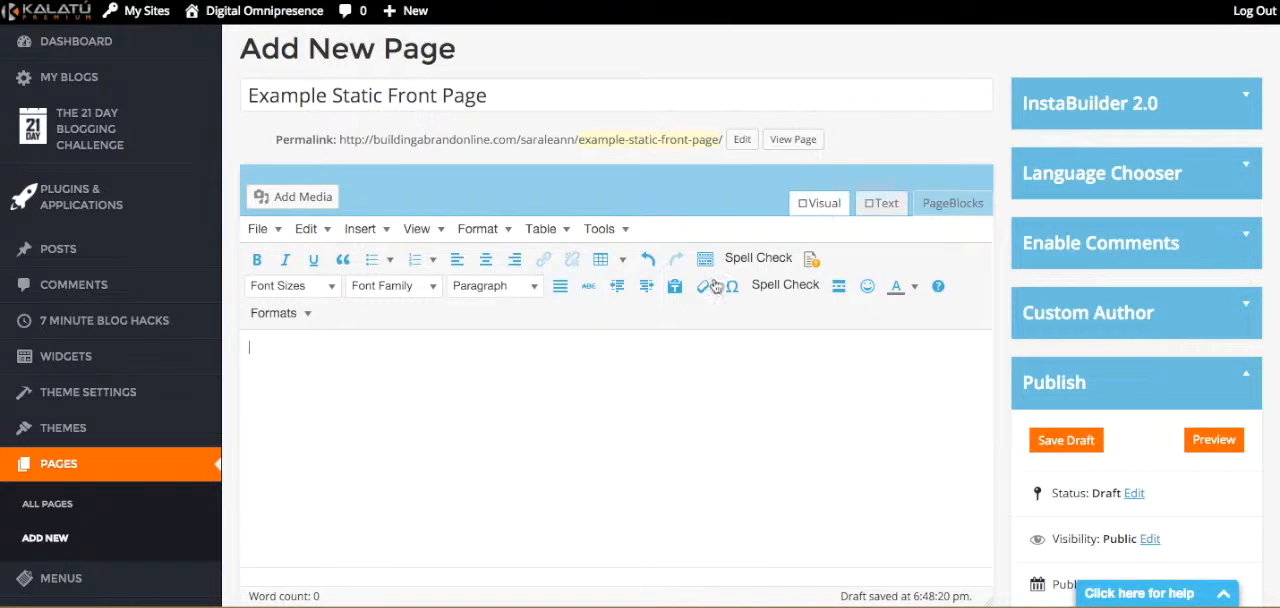
Write 'This is our example page text! :) Hi!' as the page body.
text(This)
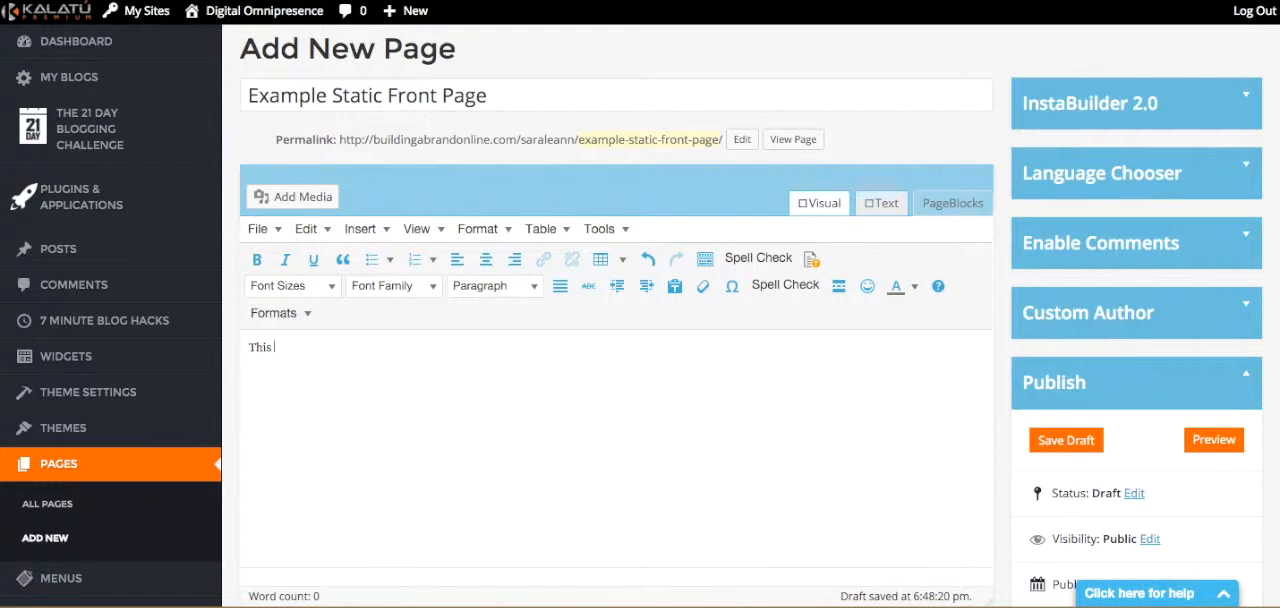
text(is our example)
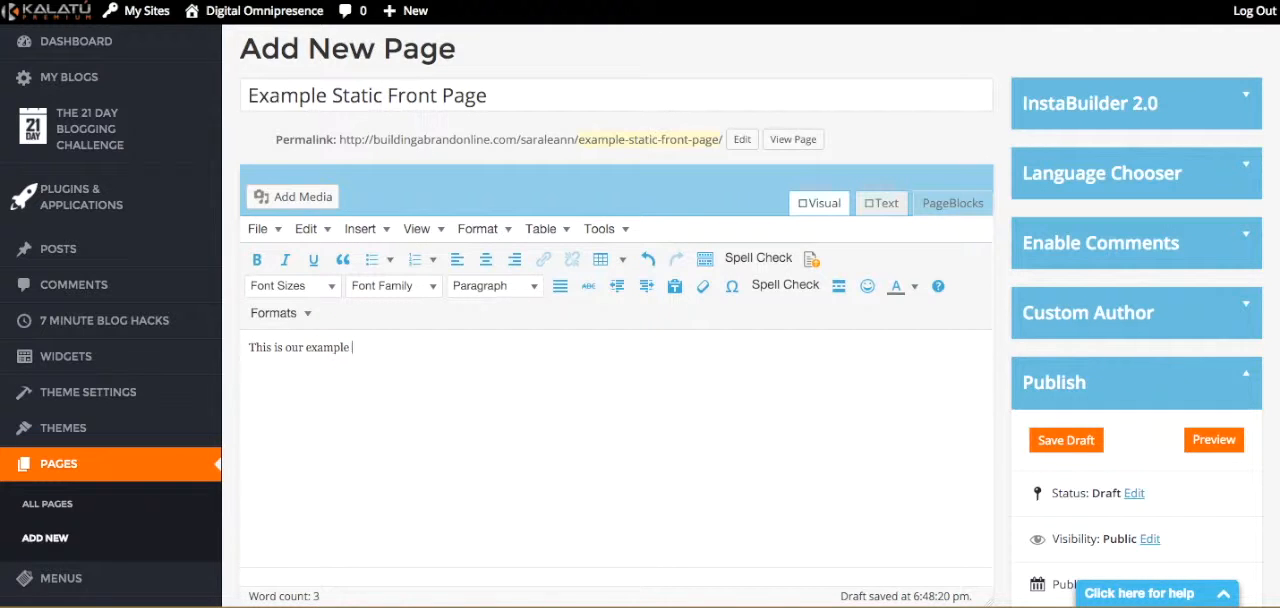
text(page text! :))
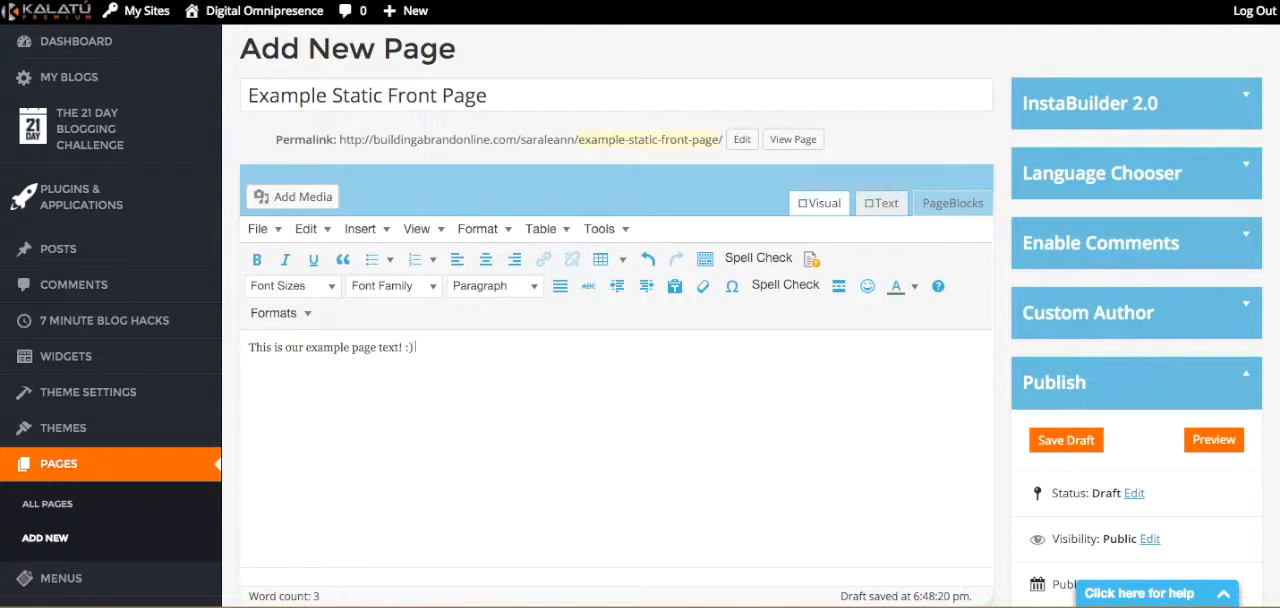
text(H!)
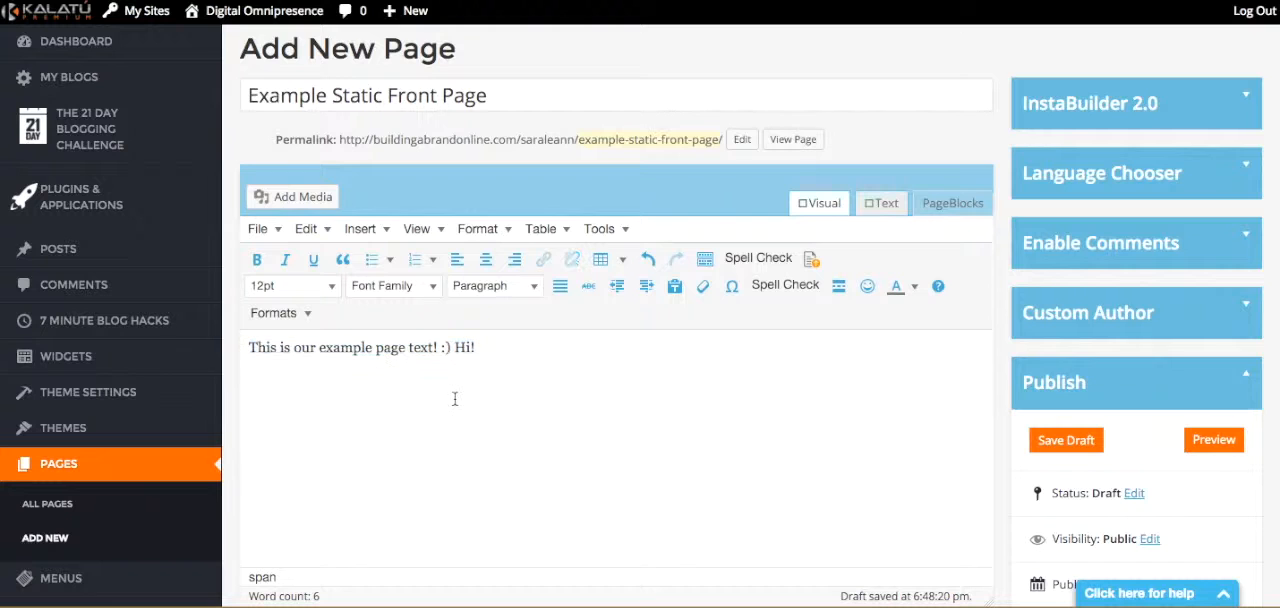
mouse_move(428, 367)
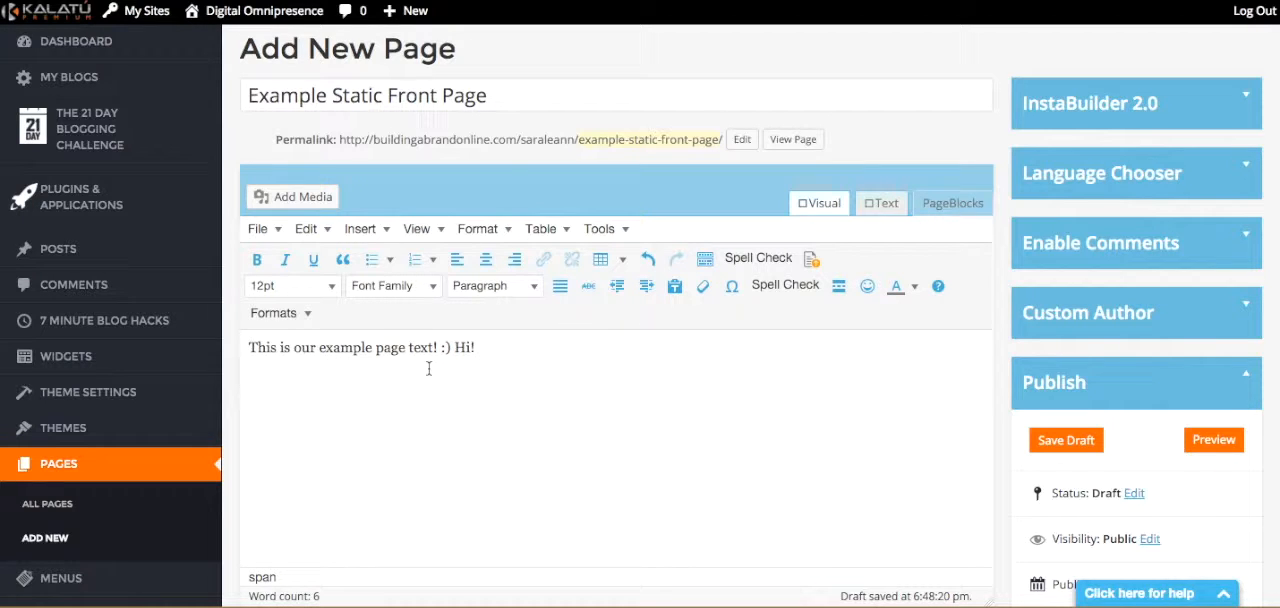
mouse_move(541, 407)
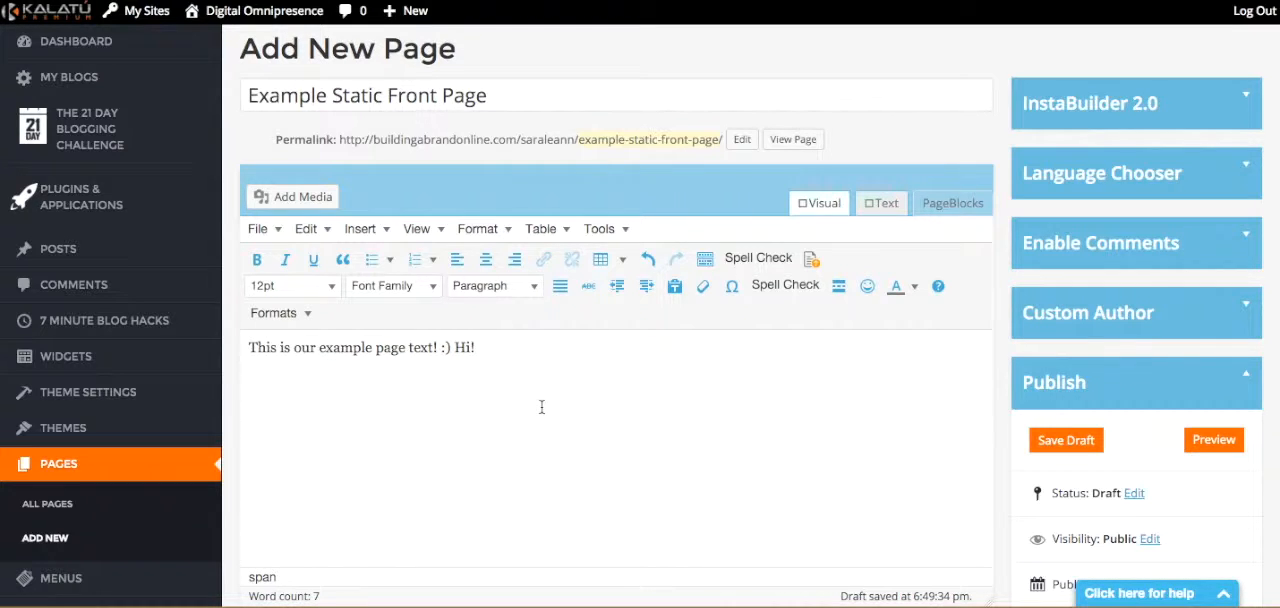
mouse_move(760, 422)
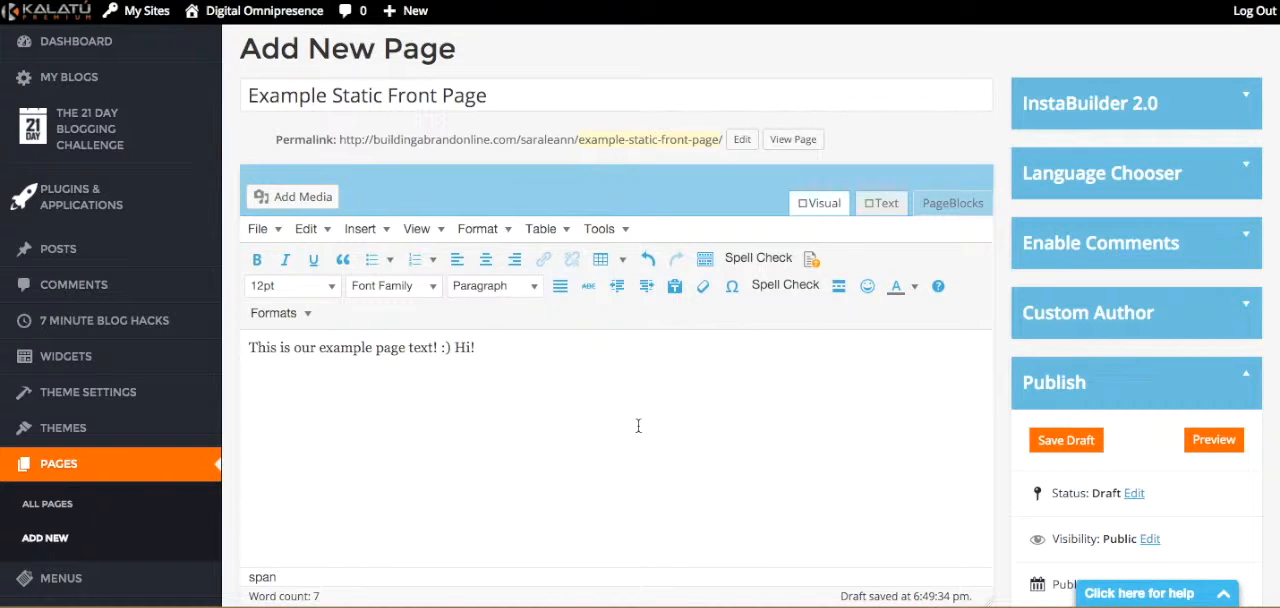
mouse_move(593, 377)
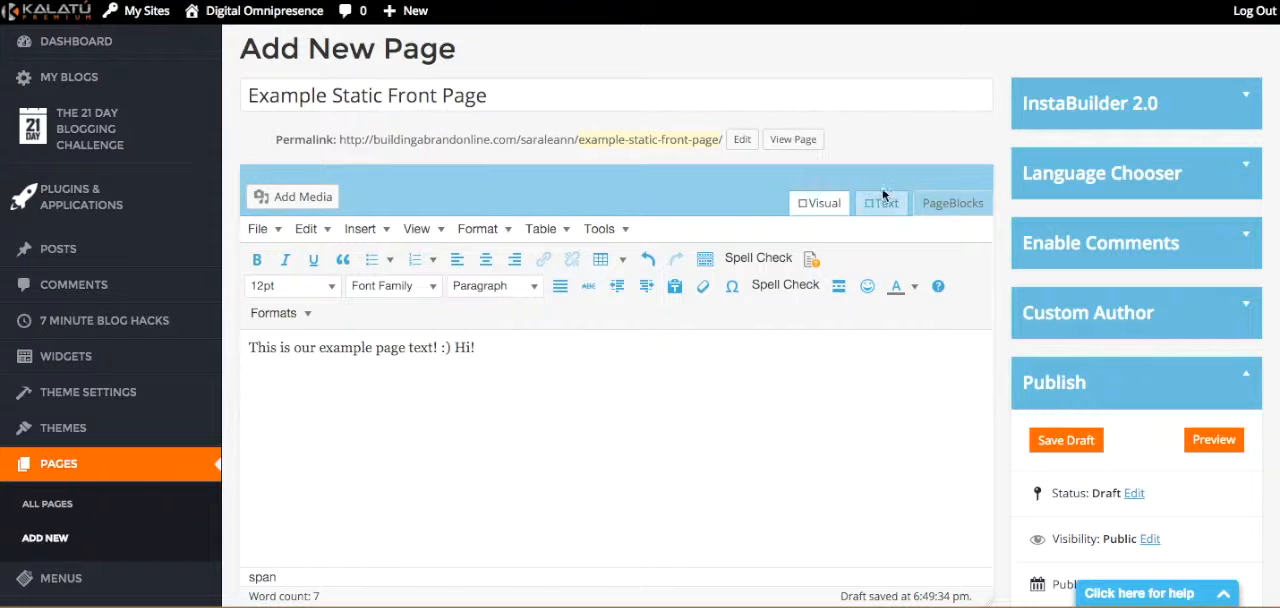
mouse_move(1066, 440)
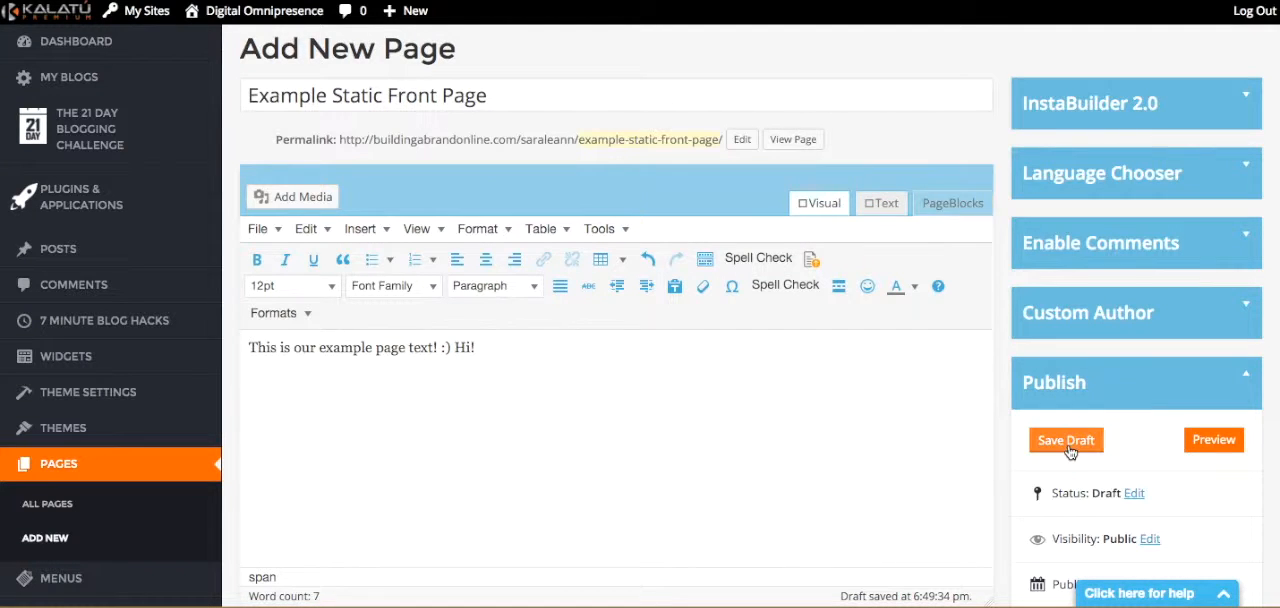
Publish the 'Example Static Front Page' page from the Publish box.
scroll(down, 3)
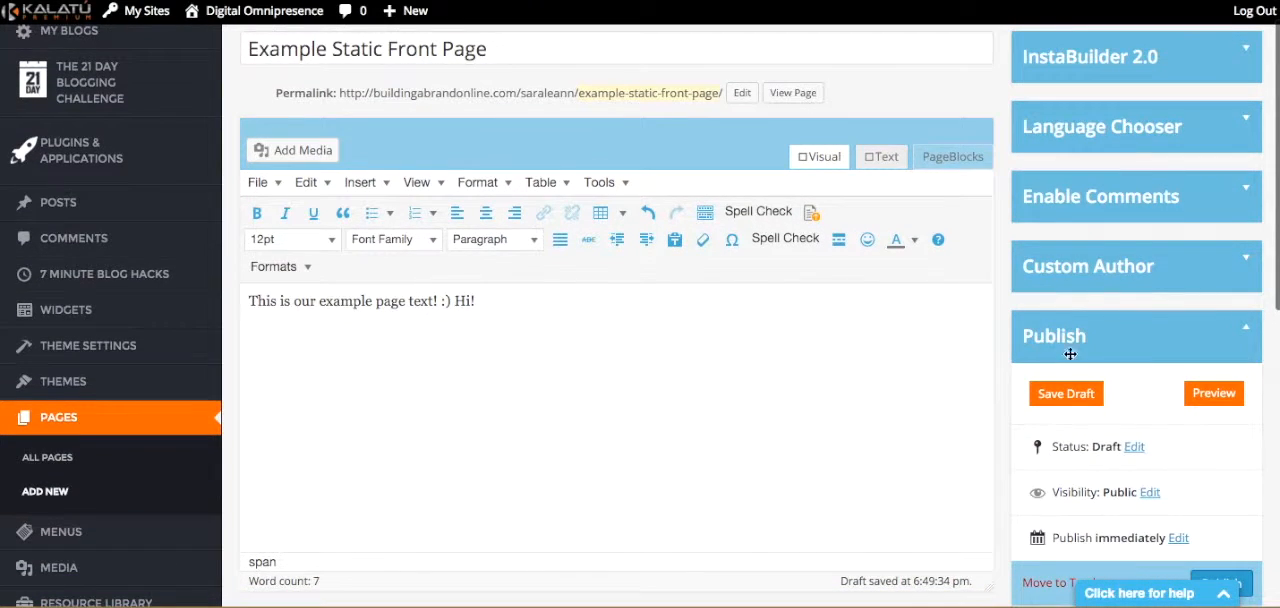
scroll(down, 3)
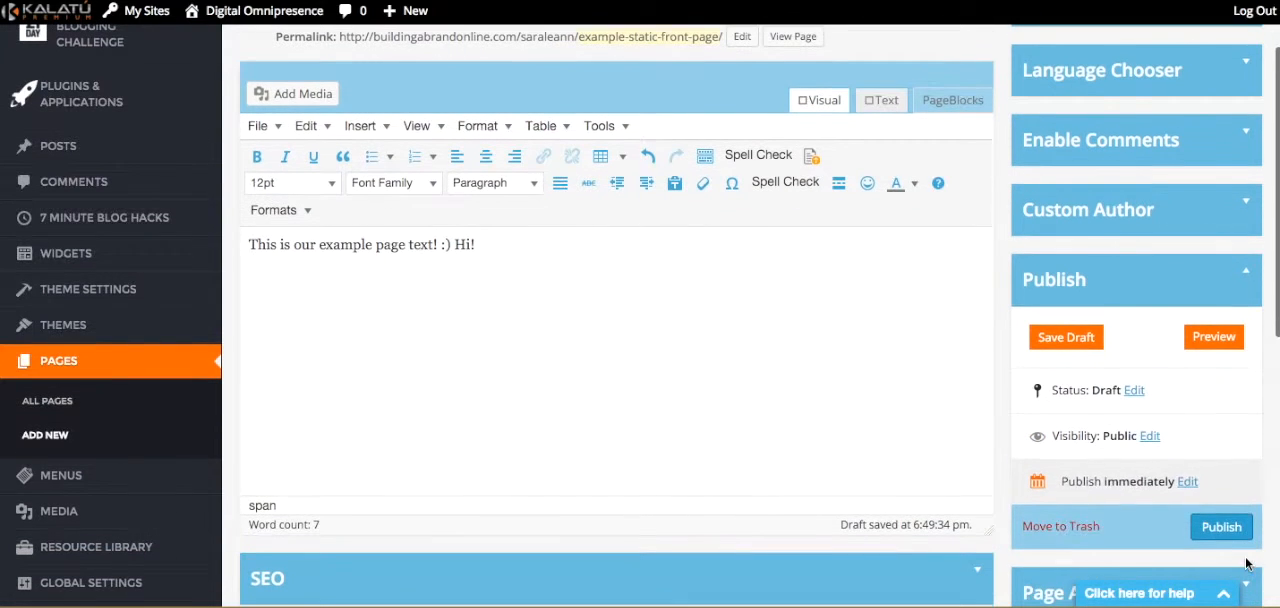
click(1221, 527)
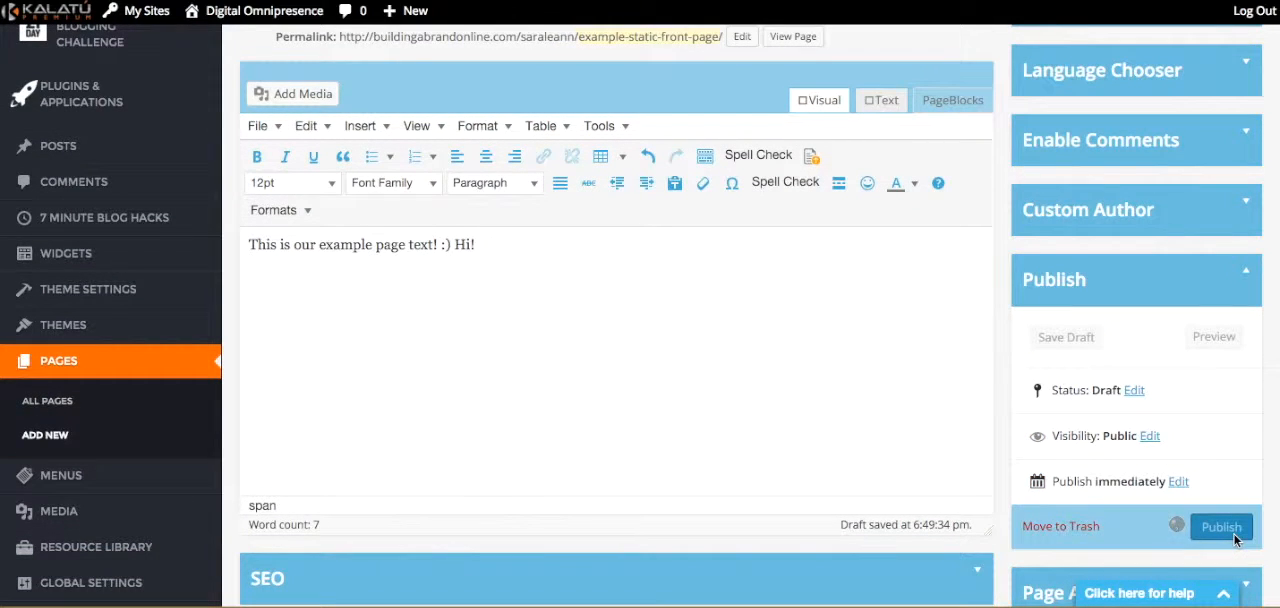
click(1221, 527)
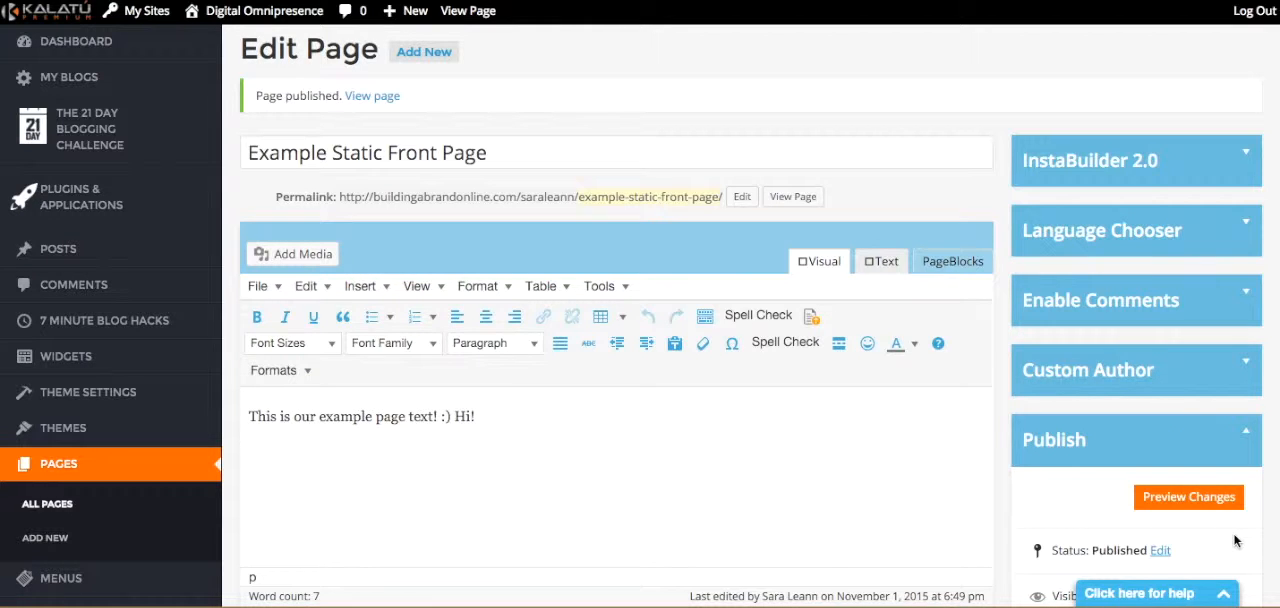
mouse_move(774, 496)
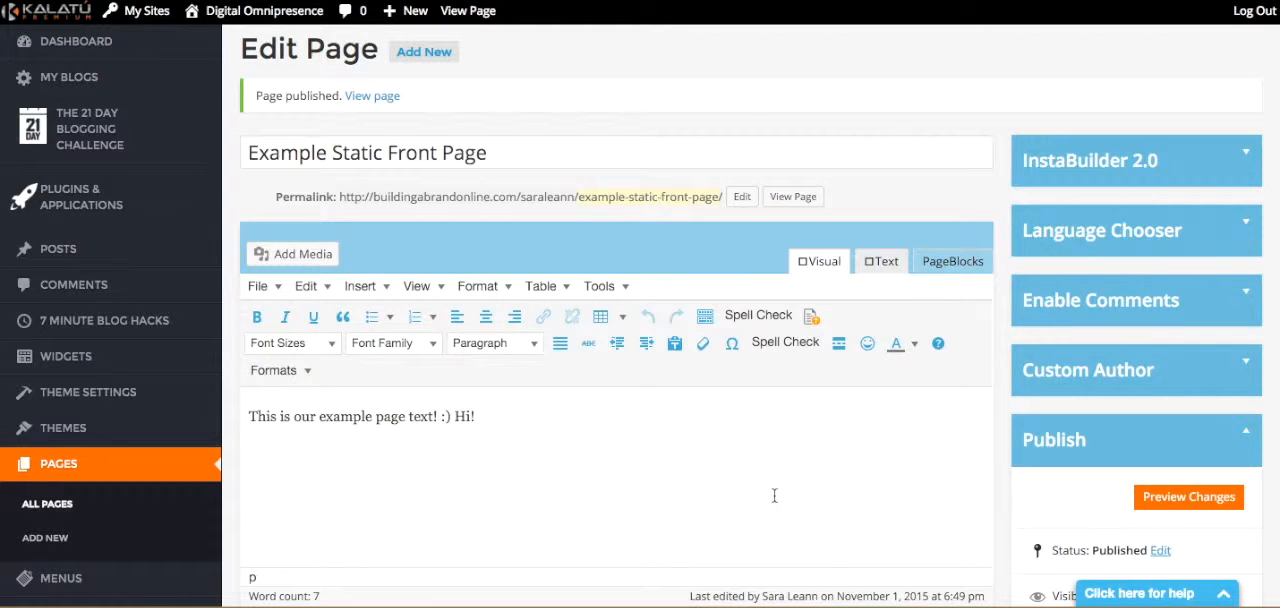
Open Global Settings and scroll to the Front page settings.
scroll(down, 3)
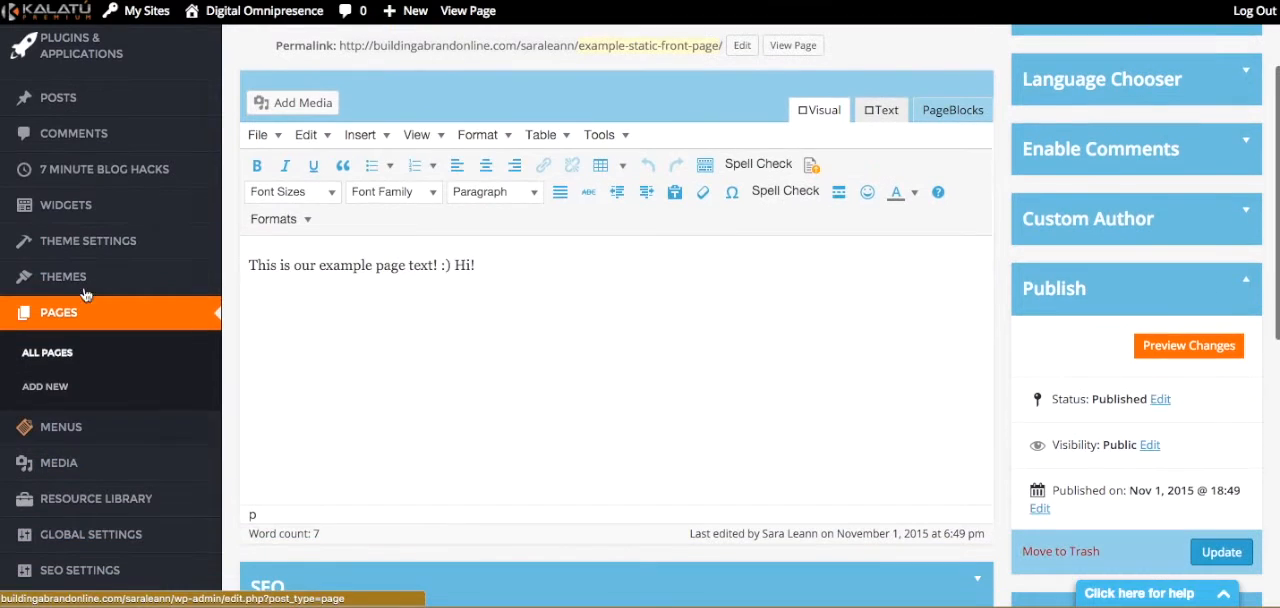
scroll(down, 3)
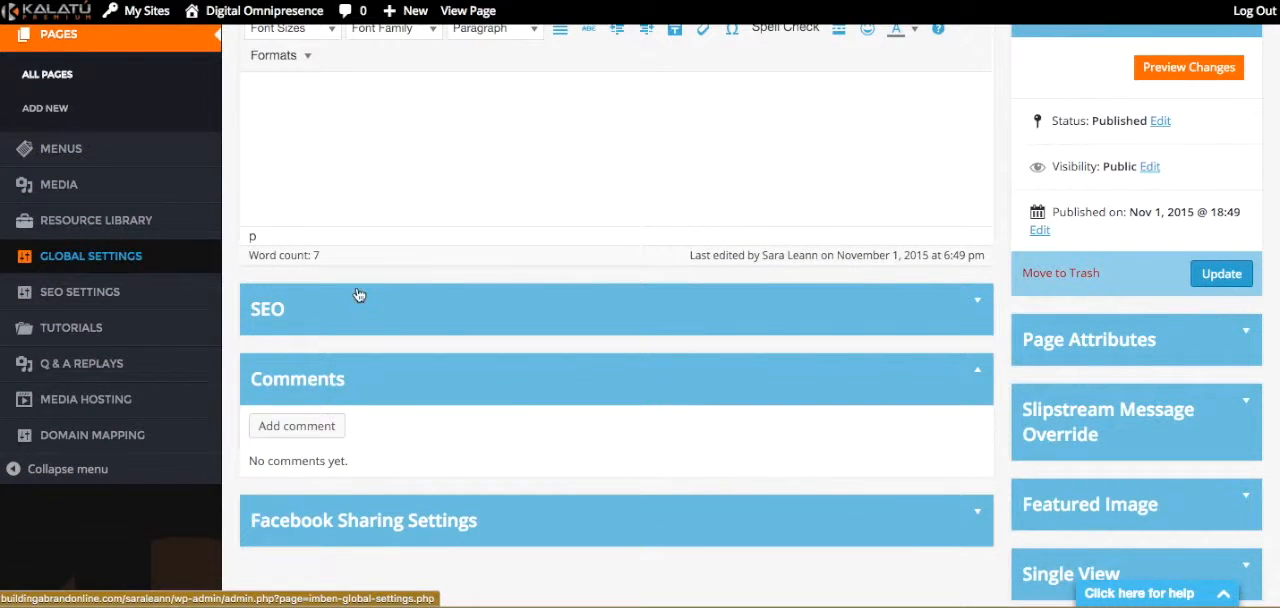
click(90, 255)
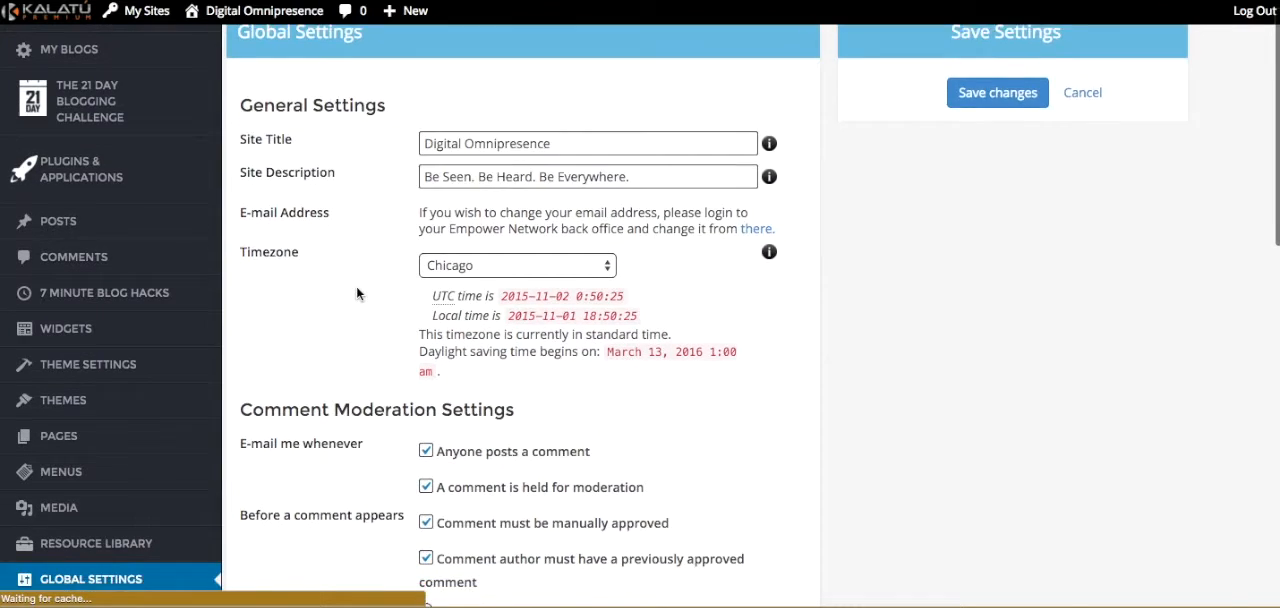
scroll(down, 3)
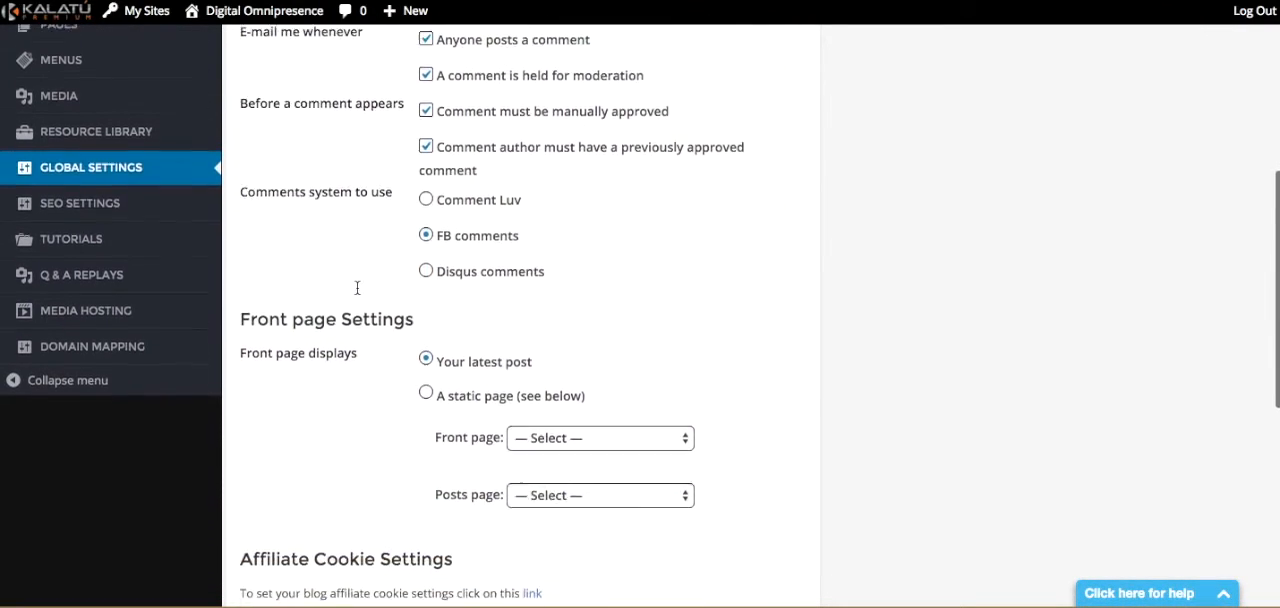
scroll(down, 3)
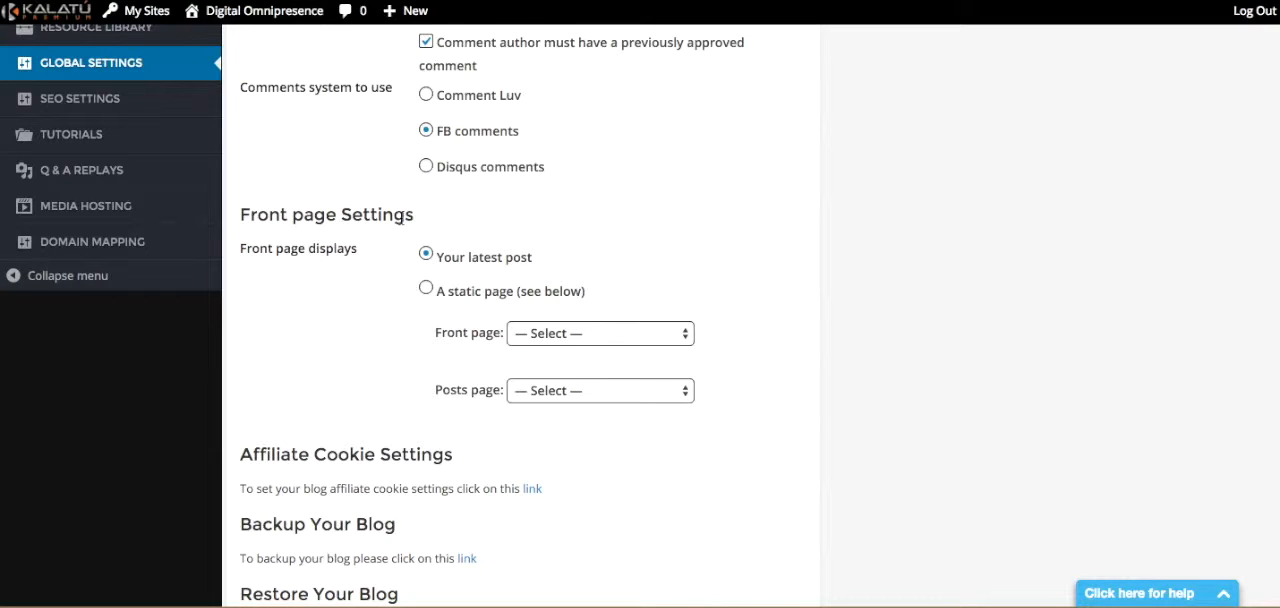
mouse_move(371, 199)
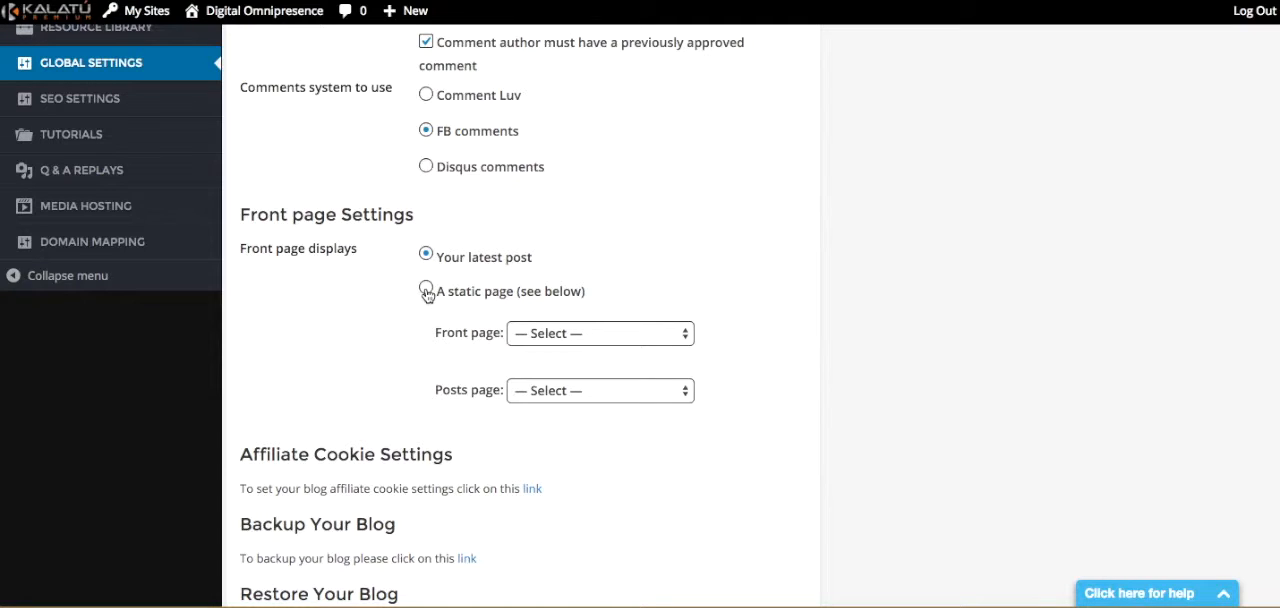
Set the front page to the static page 'Example Static Front Page' and save.
click(426, 291)
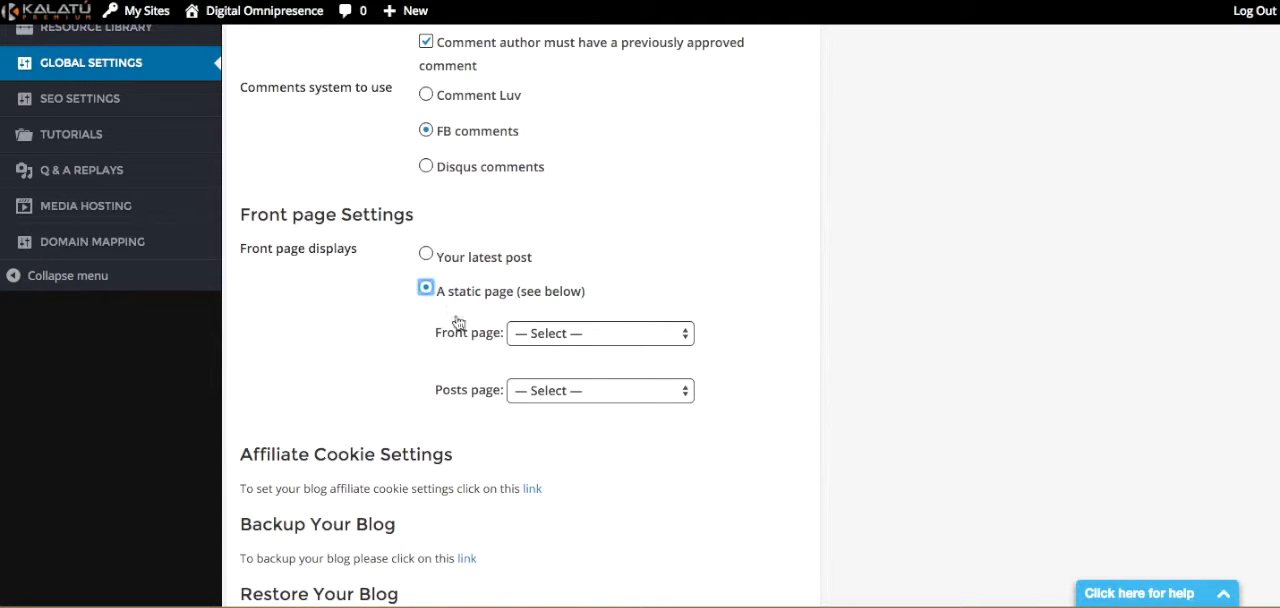
click(600, 333)
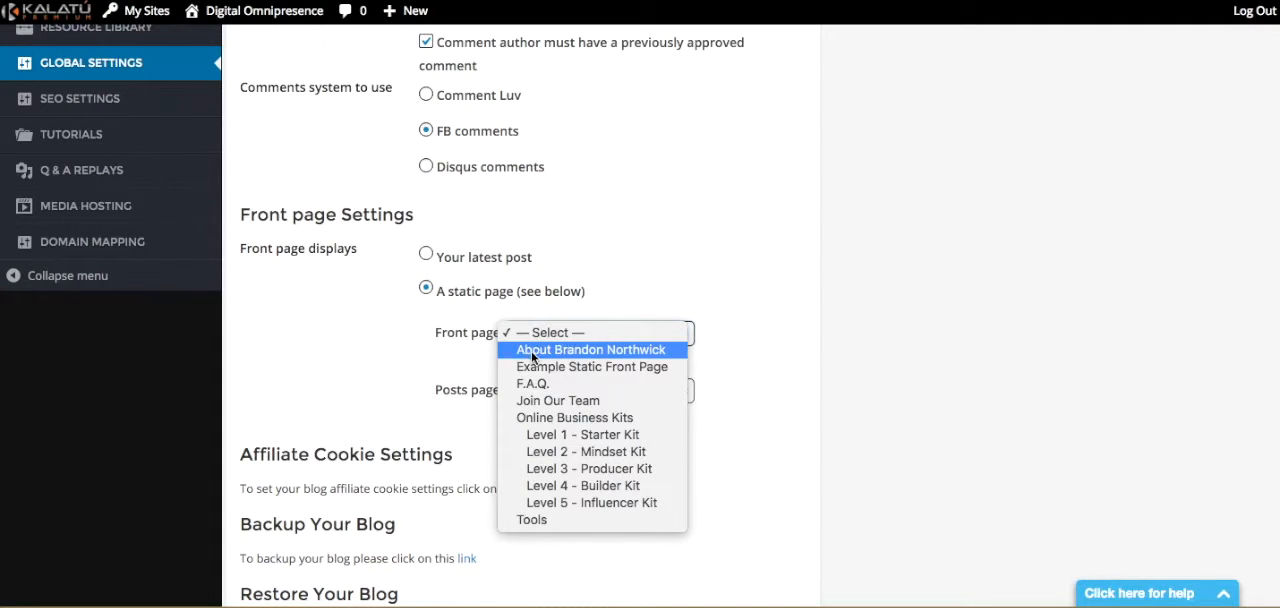
mouse_move(592, 366)
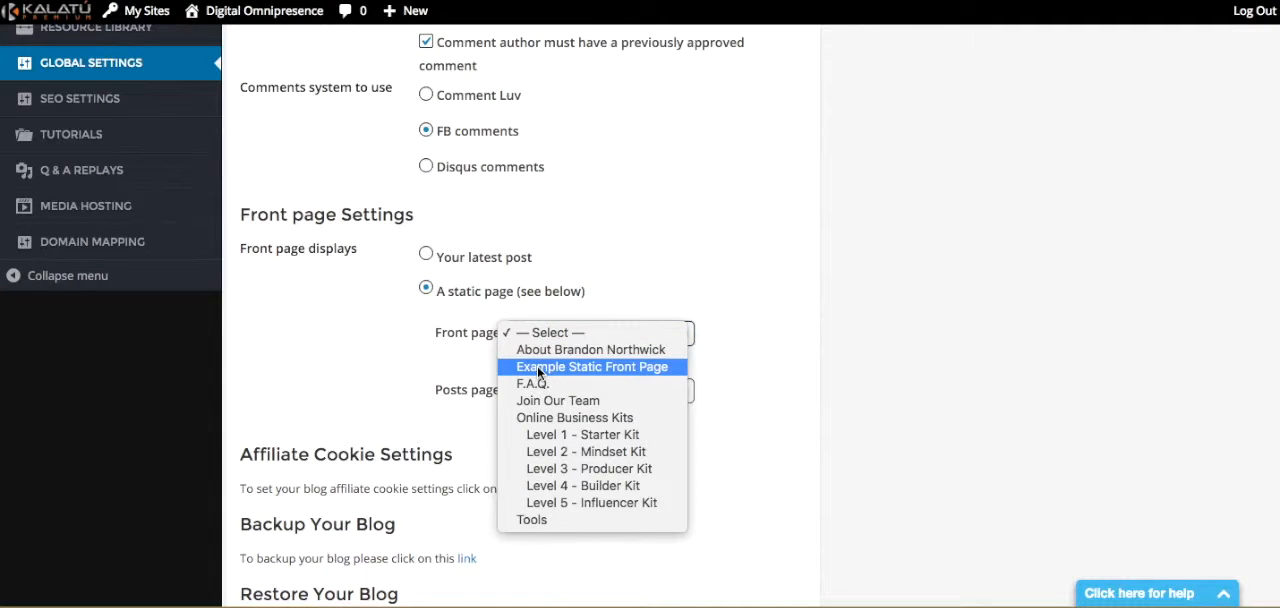
mouse_move(555, 380)
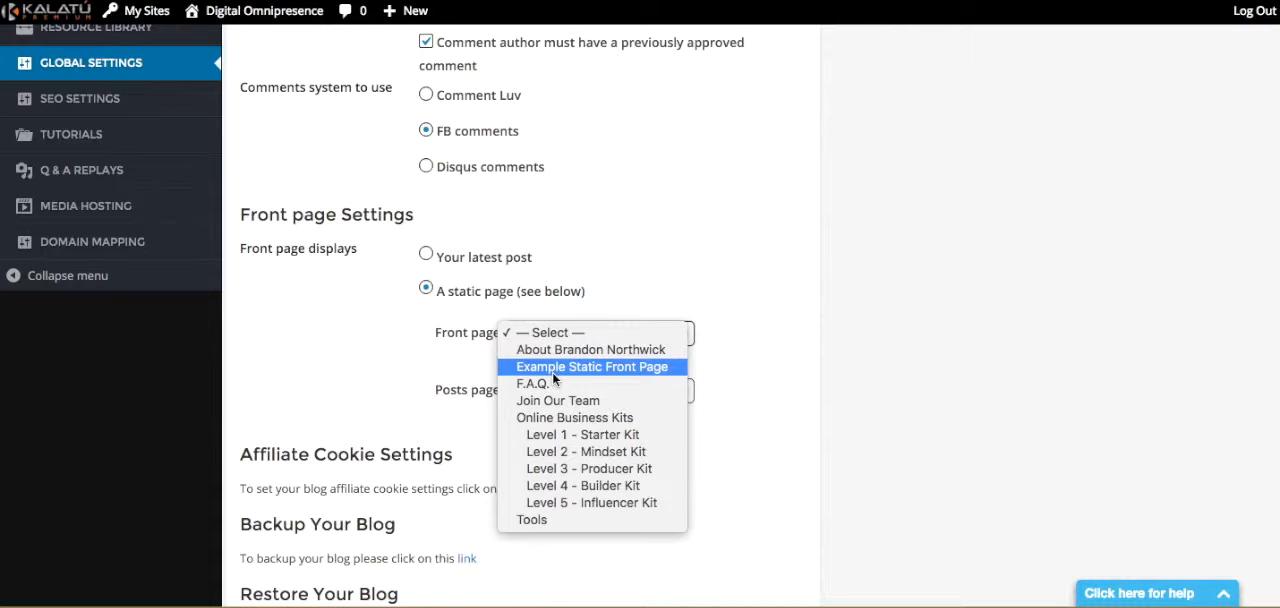
click(592, 366)
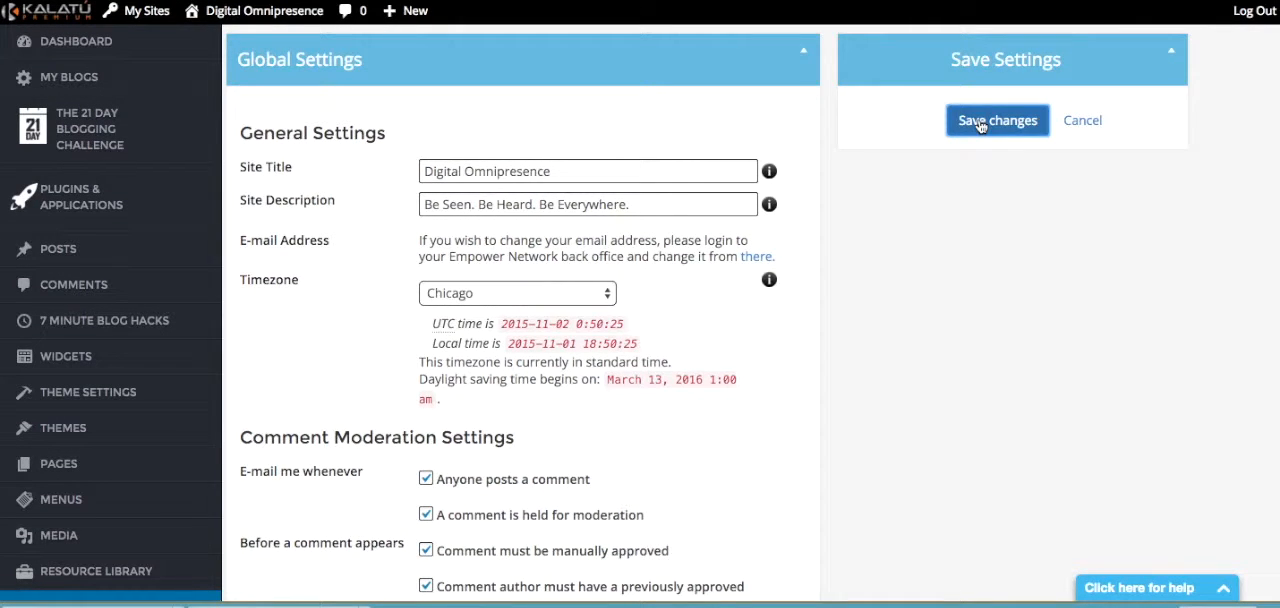
click(996, 120)
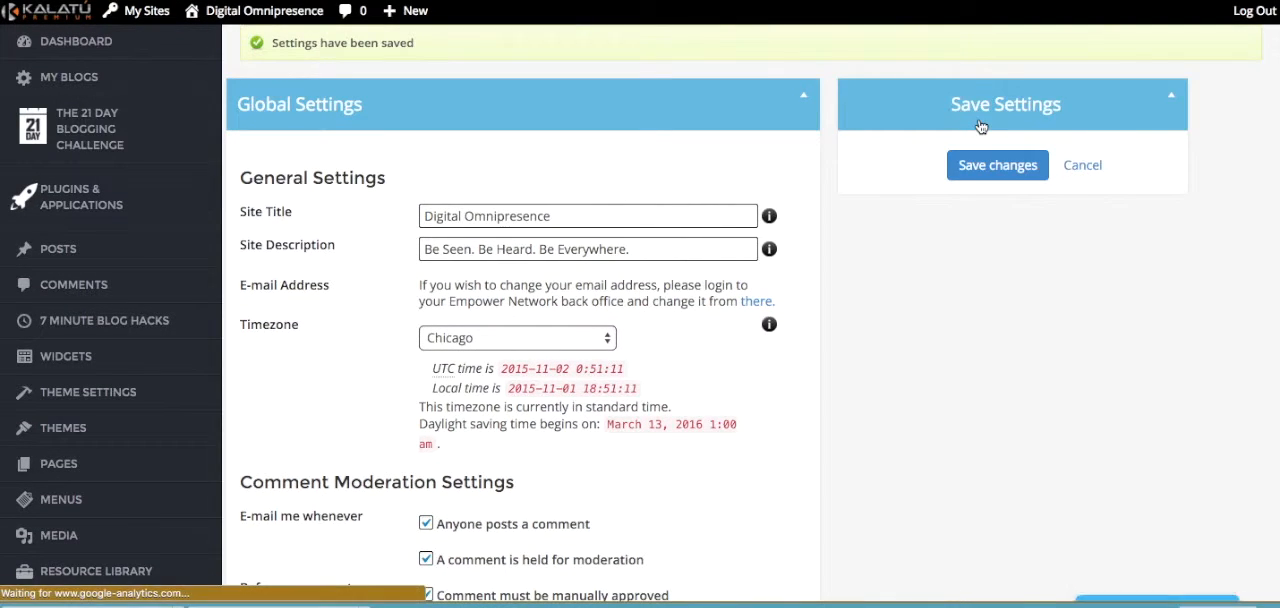